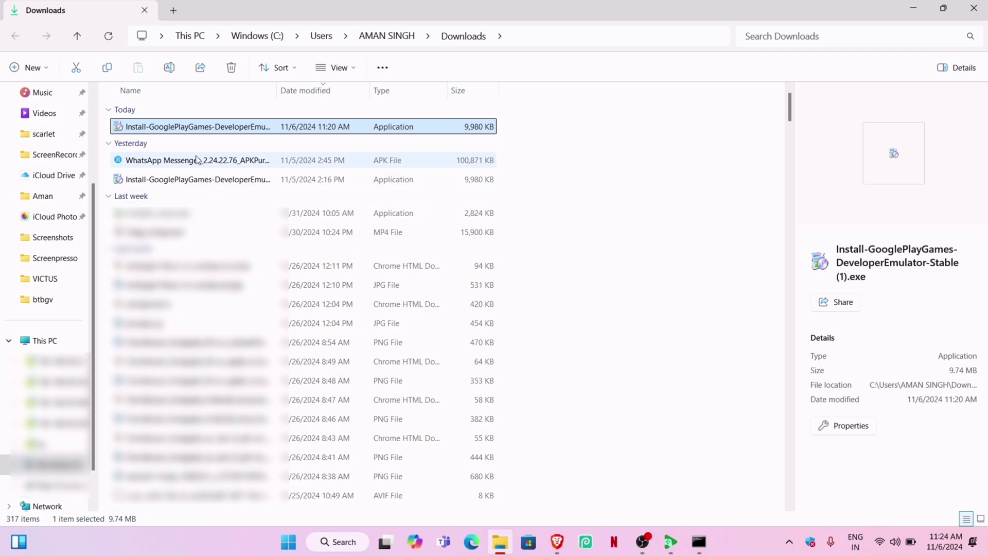
# - Install the WhatsApp APK from Downloads onto the emulator with adb install using its copied path
pyautogui.rightClick(197, 160)
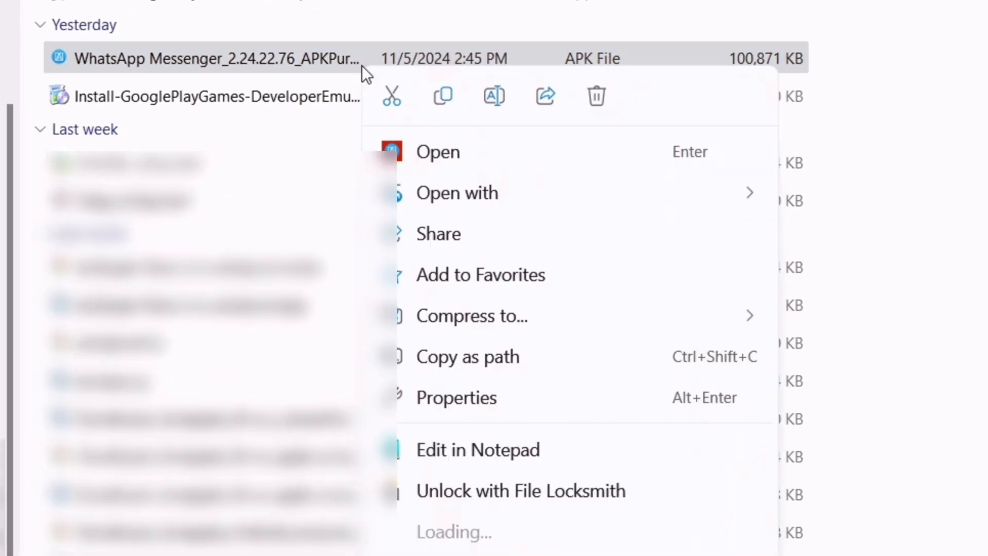
pyautogui.moveTo(533, 356)
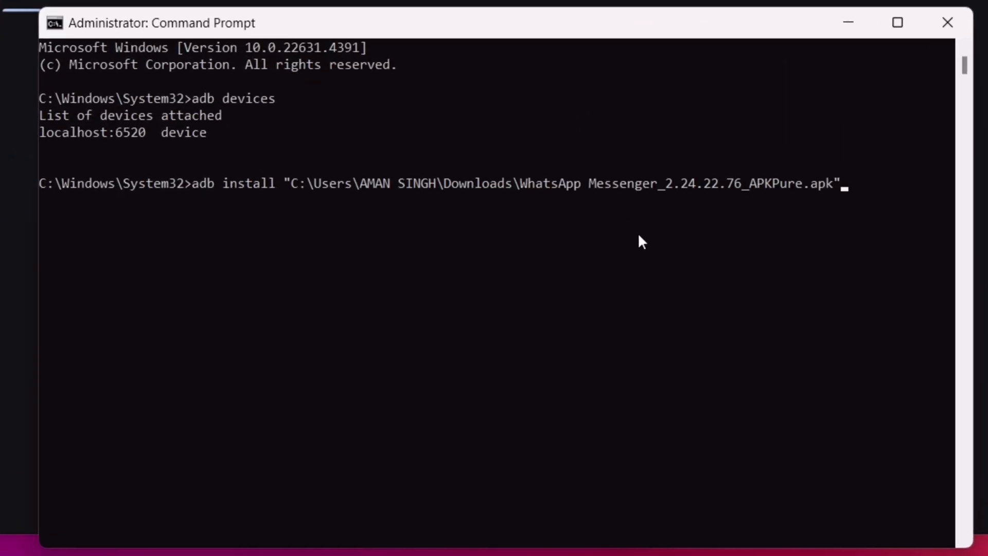
pyautogui.press('Return')
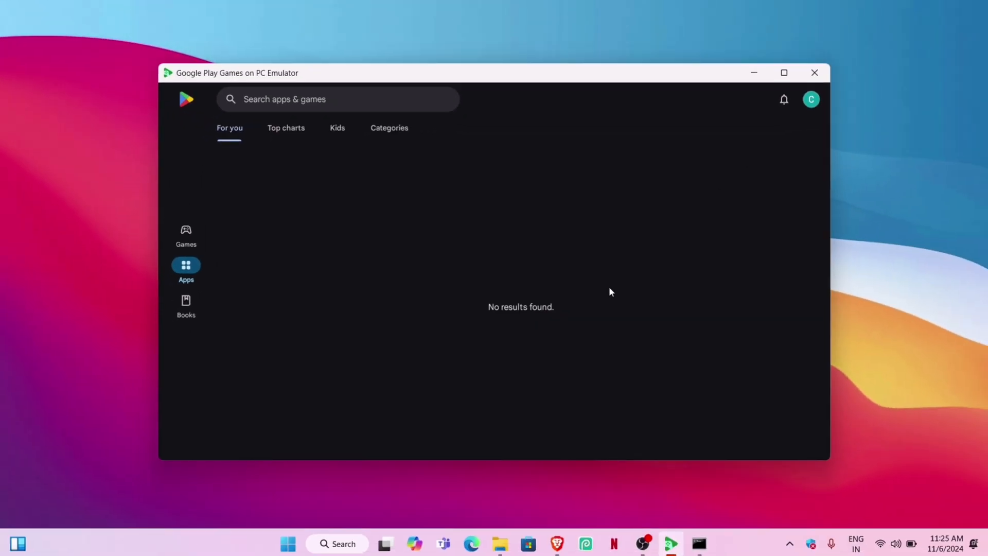
# - Launch WhatsApp from the emulator's app drawer and maximize the window on its welcome screen
pyautogui.click(337, 99)
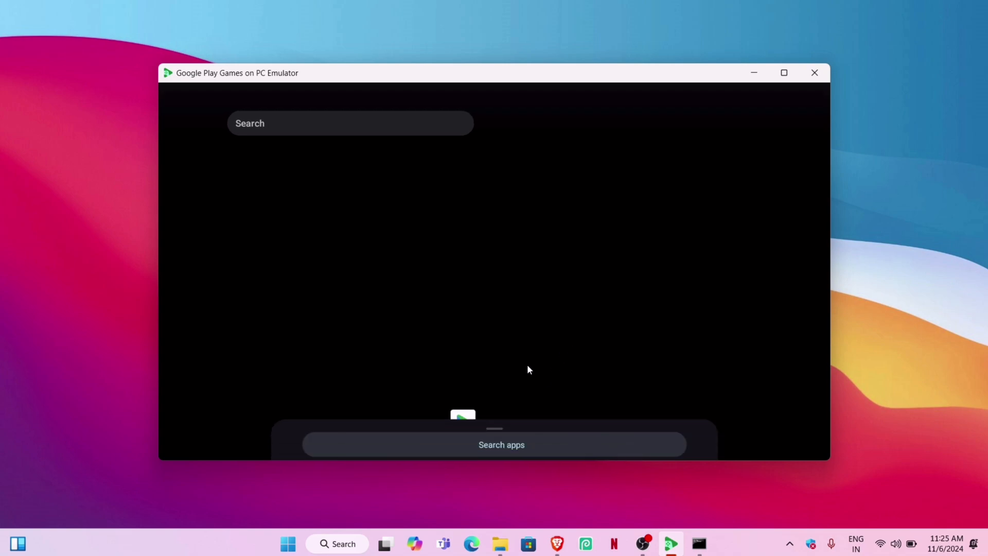
pyautogui.click(501, 444)
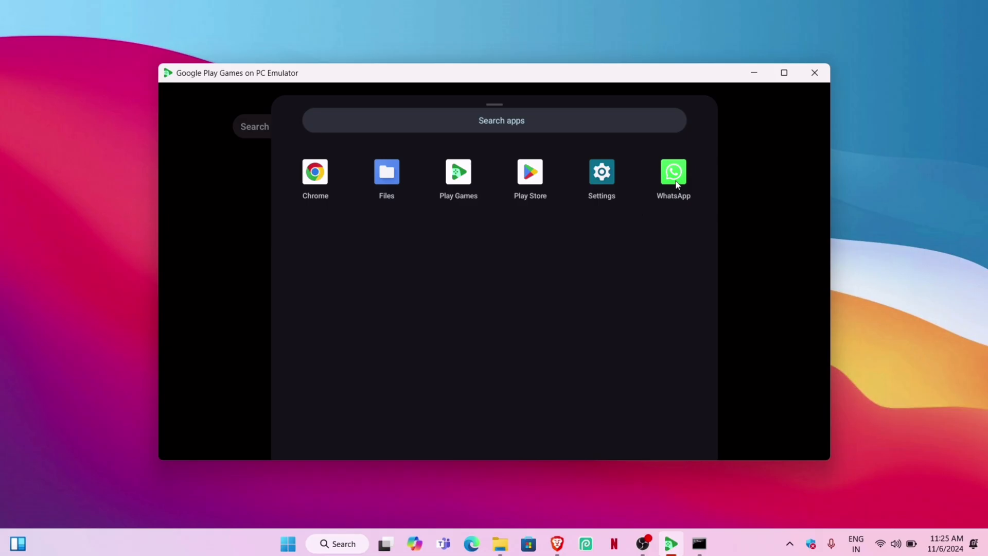
pyautogui.click(673, 171)
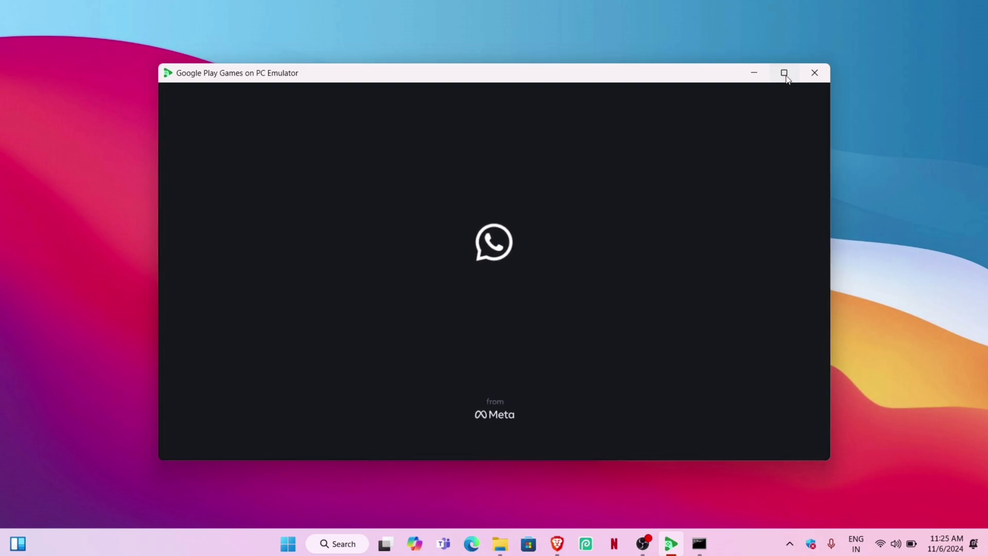
pyautogui.click(783, 72)
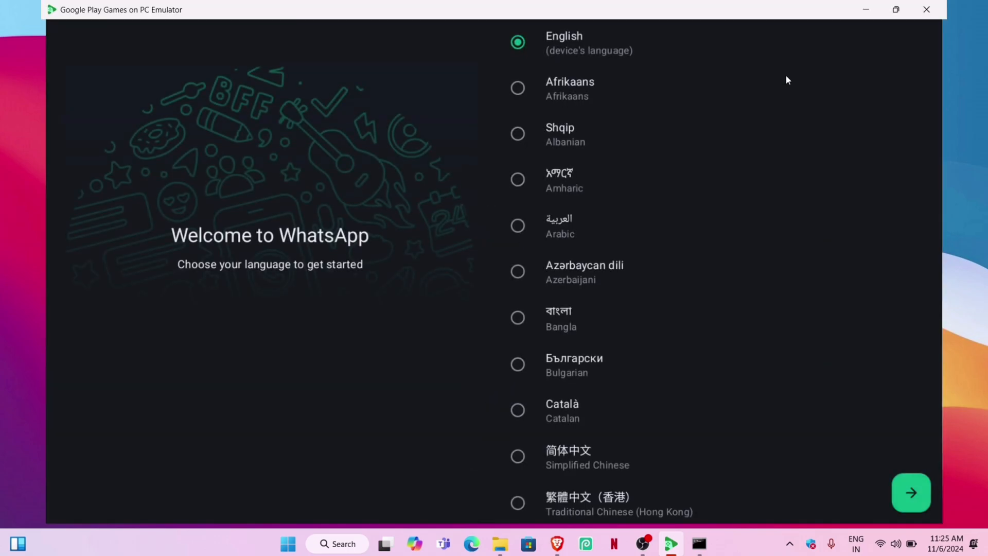